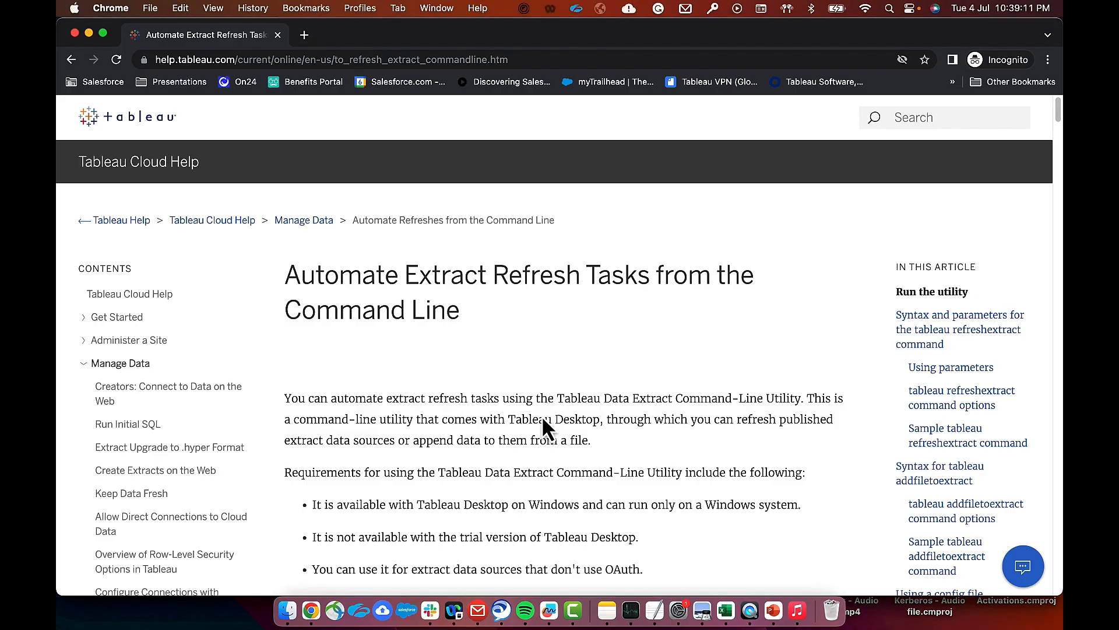
Enter the account email in Tableau Bridge and tick Remember me
scroll(down, 3)
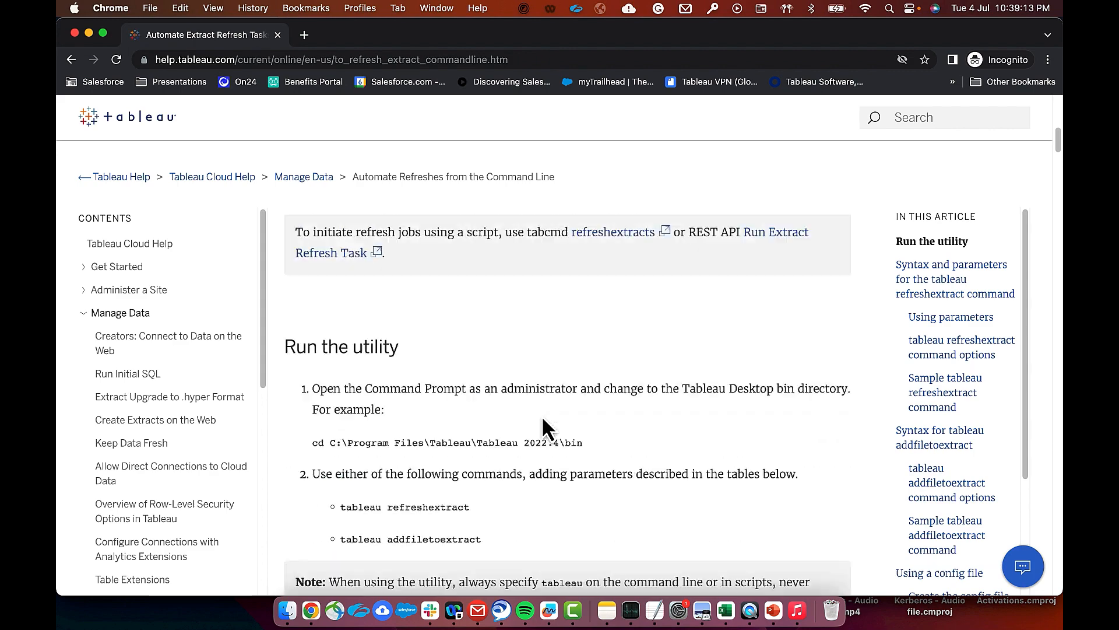
scroll(down, 3)
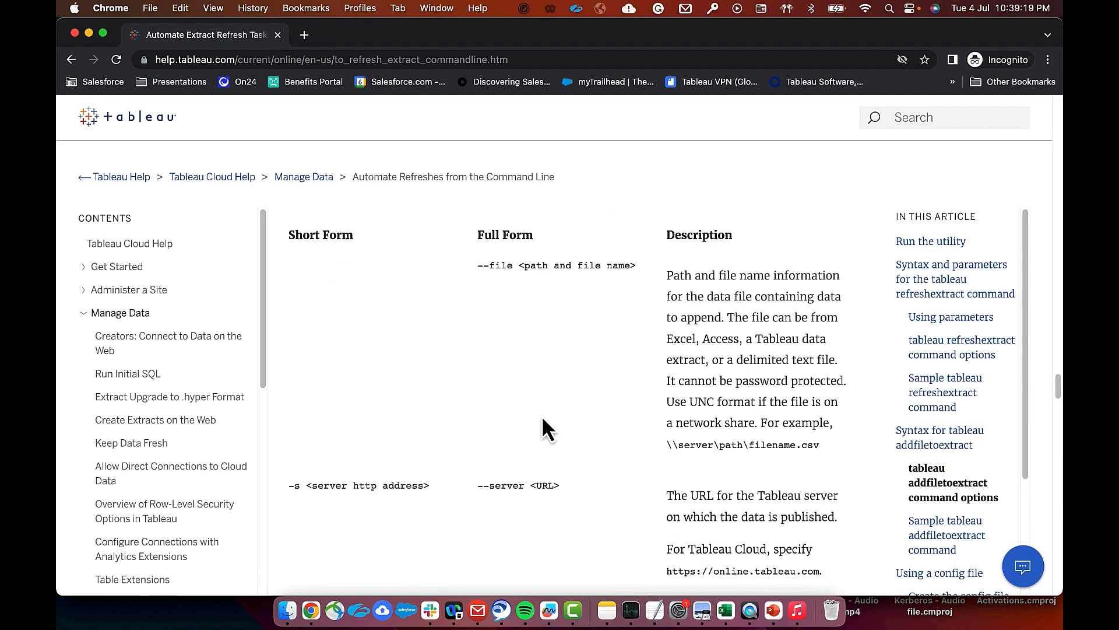
scroll(down, 3)
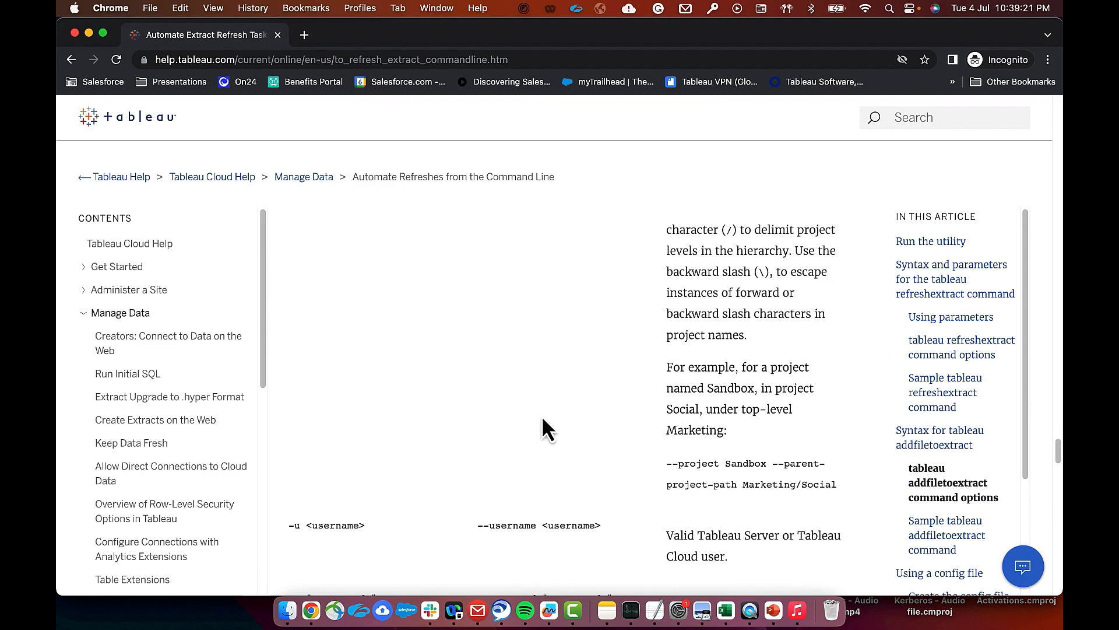
scroll(down, 3)
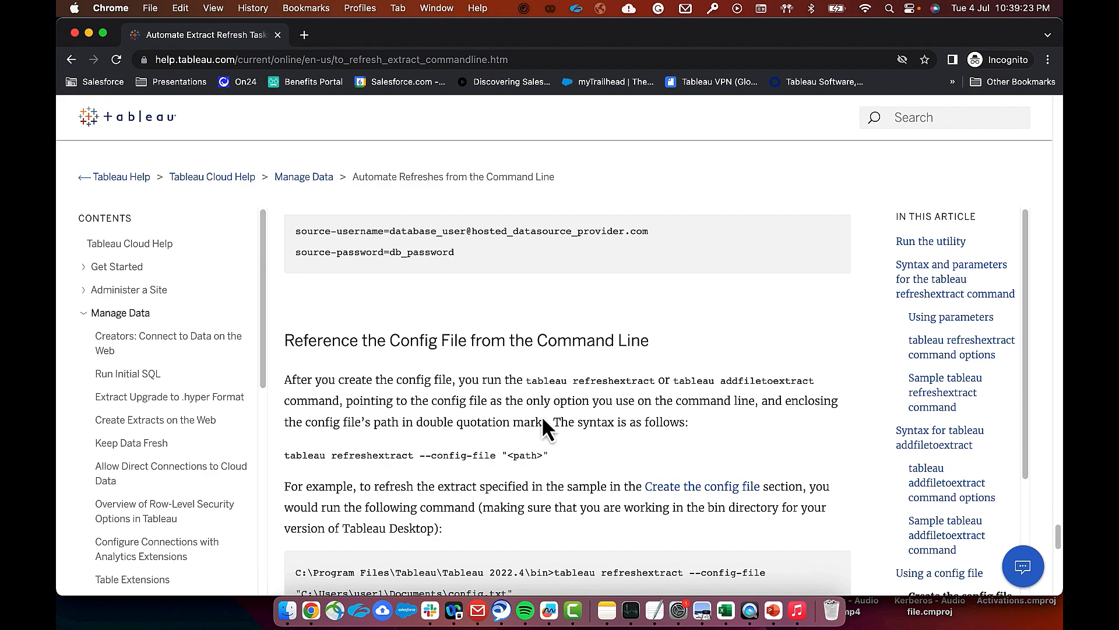
scroll(down, 3)
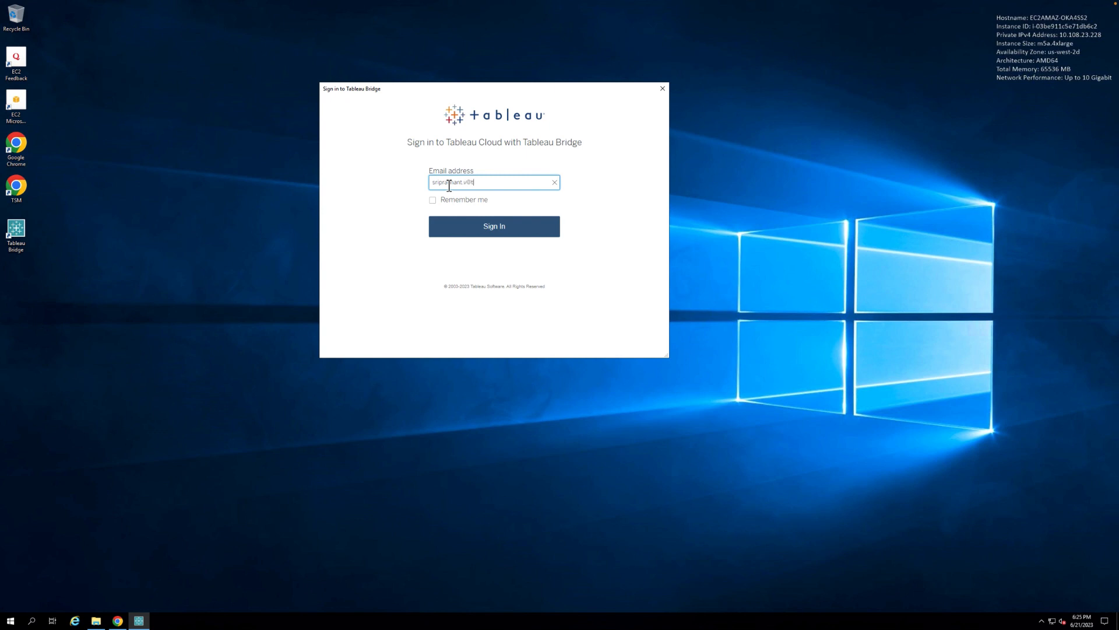
text(tableau.com)
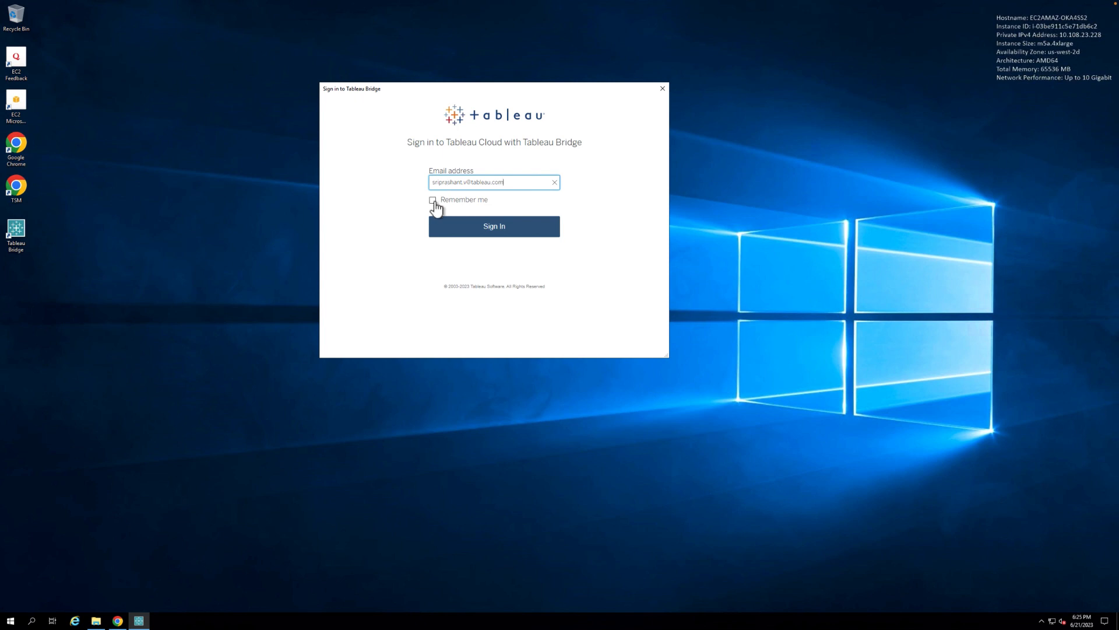
click(493, 226)
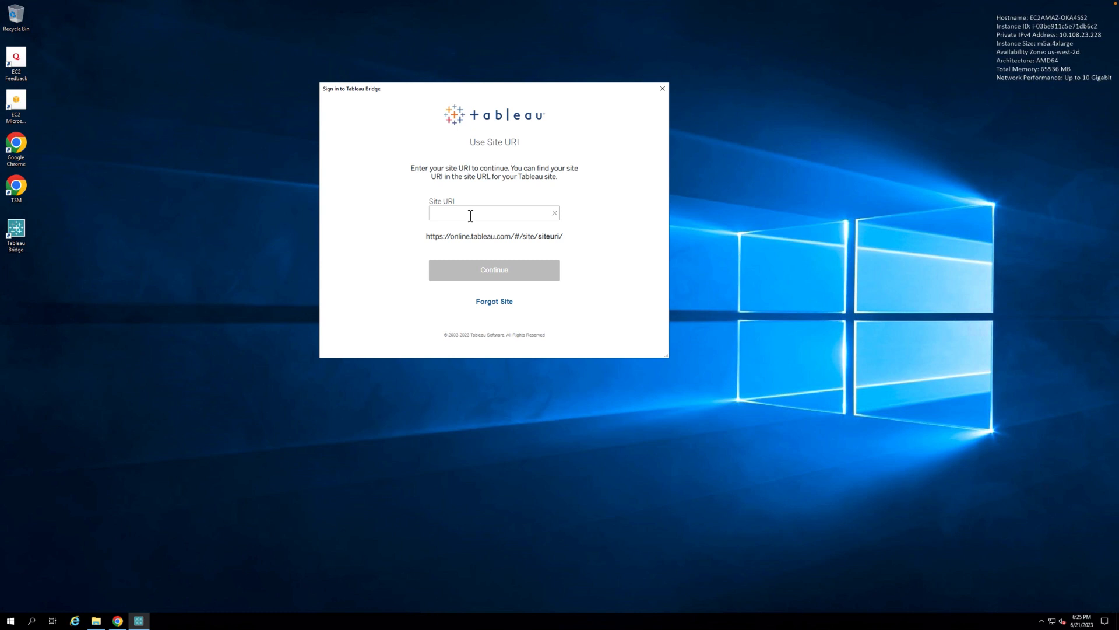
Enter site URI 'sripras', then the account password, and sign in
text(sriprashantv)
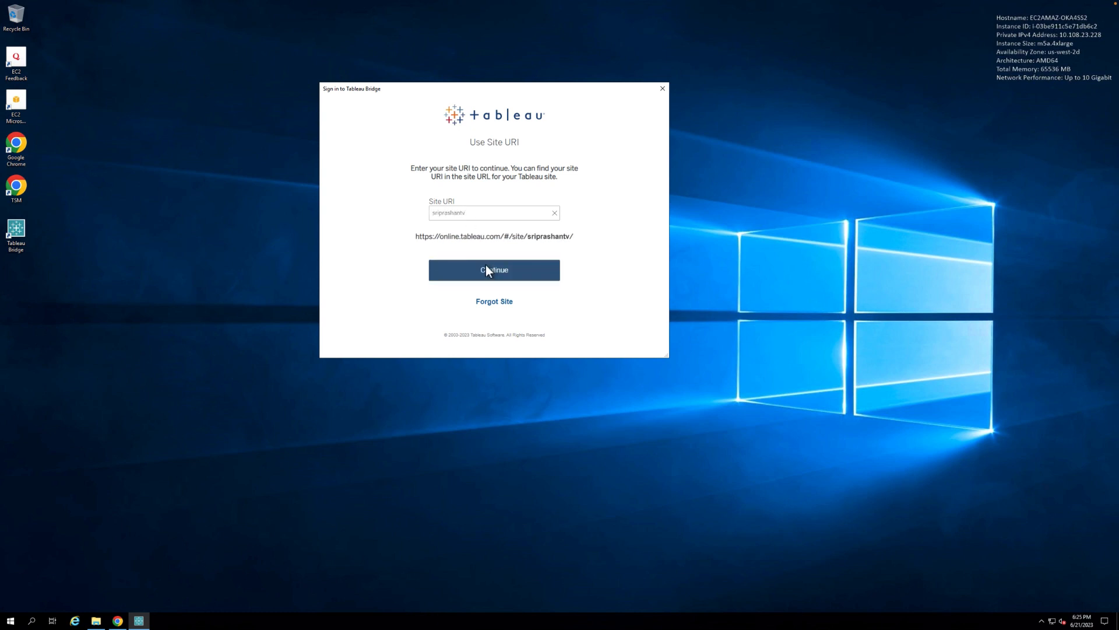
click(494, 270)
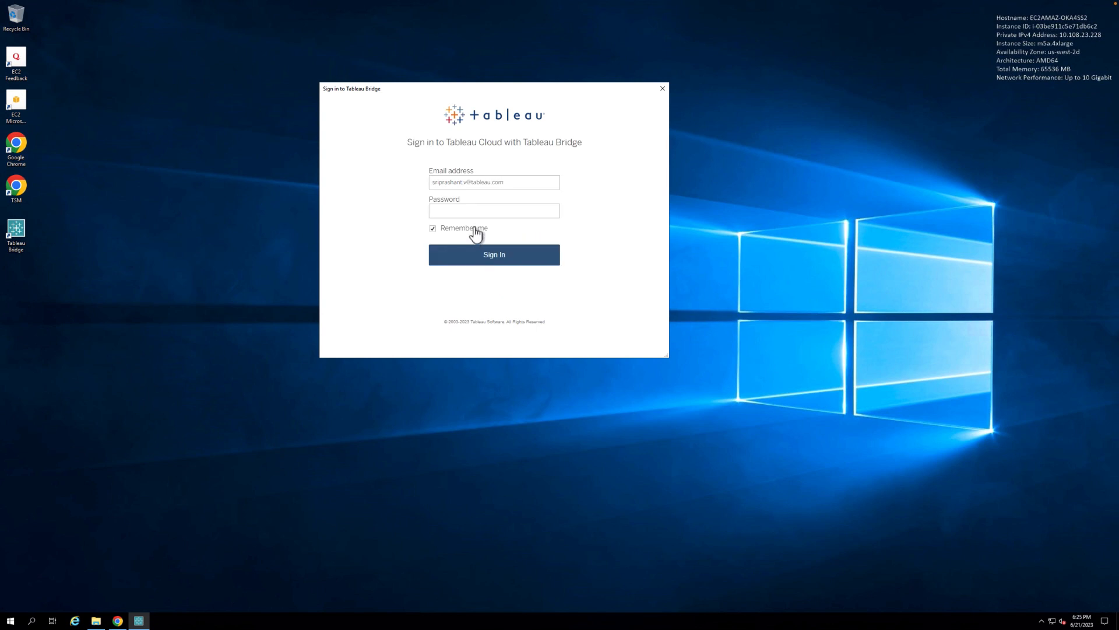
click(493, 211)
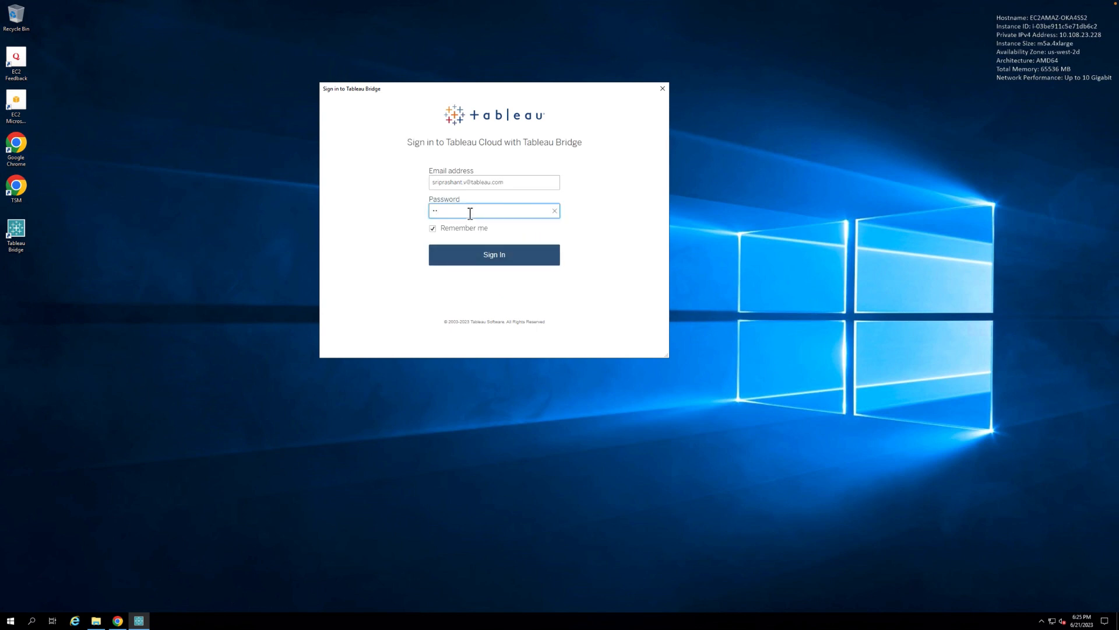
text(password)
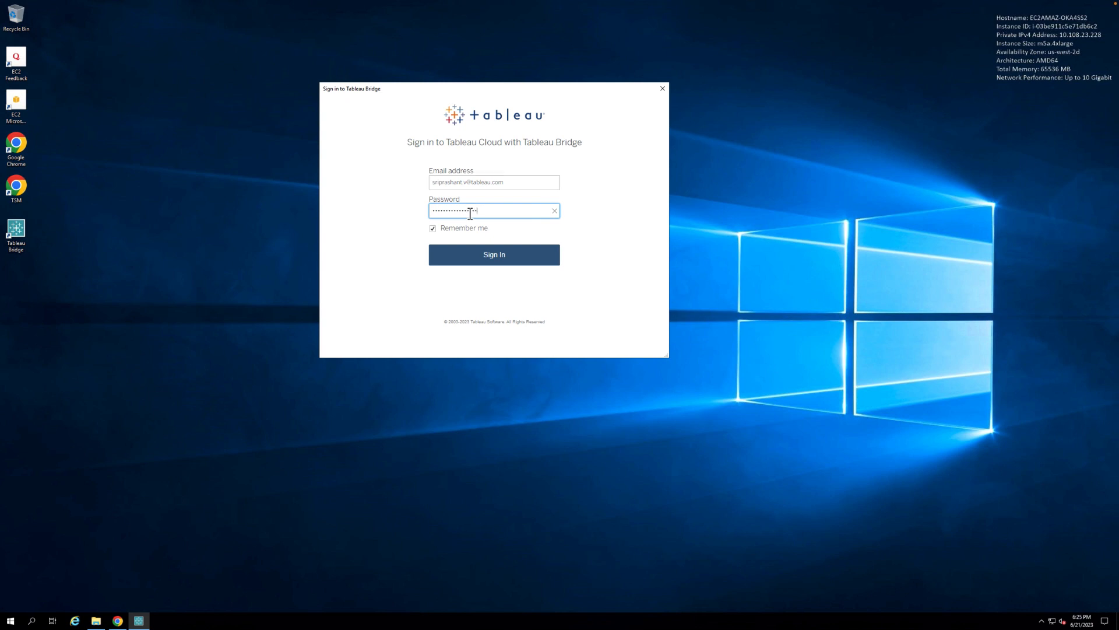
click(493, 255)
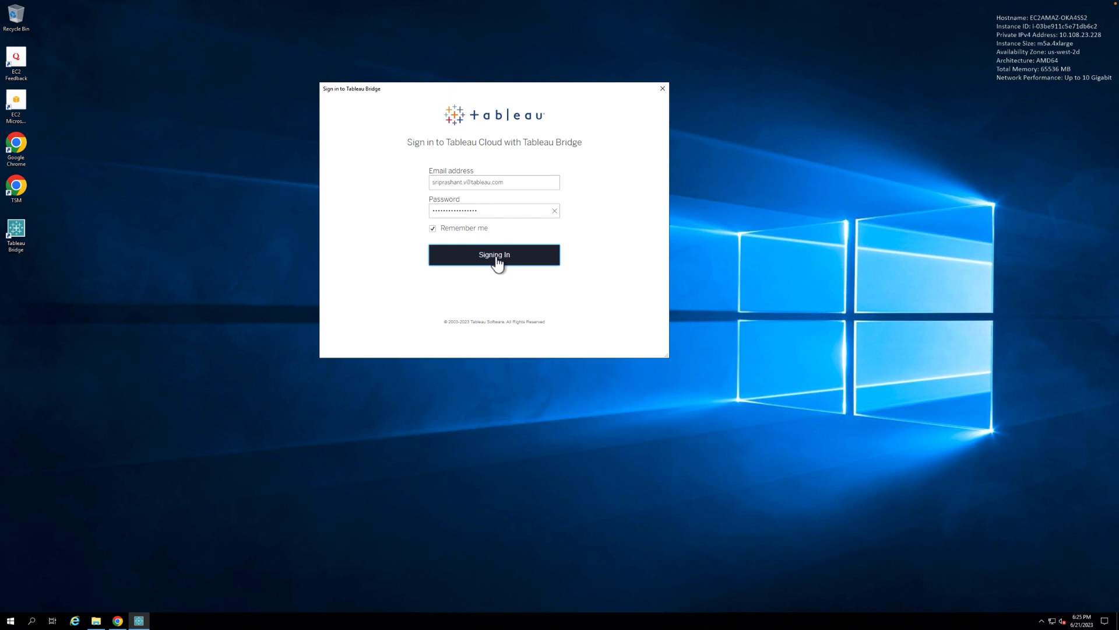
click(494, 255)
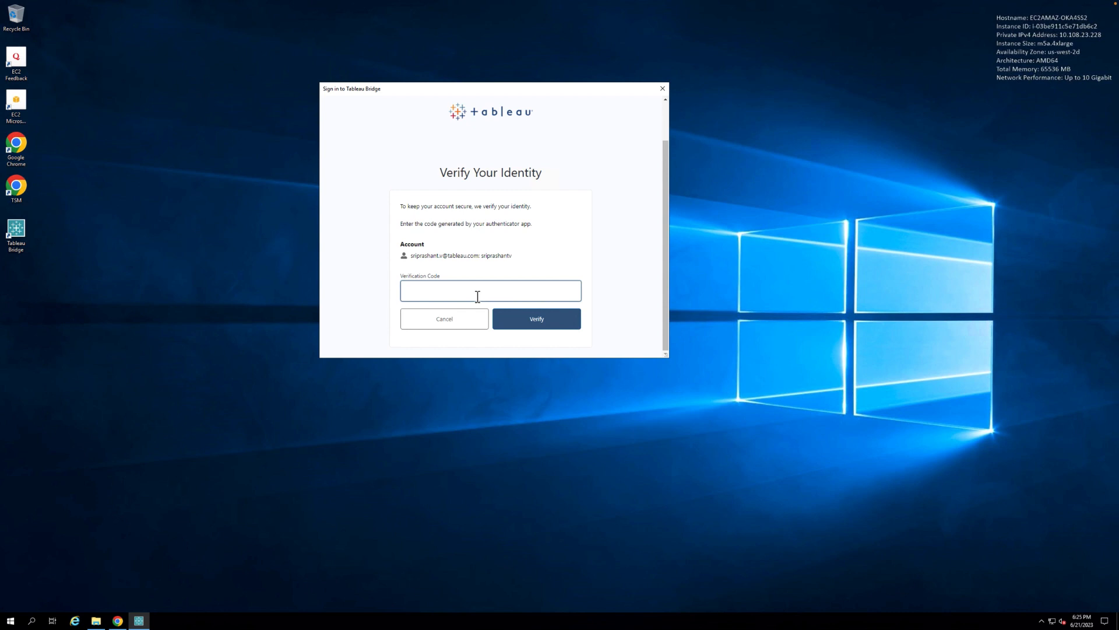
Enter the authenticator app's verification code and verify it
click(490, 290)
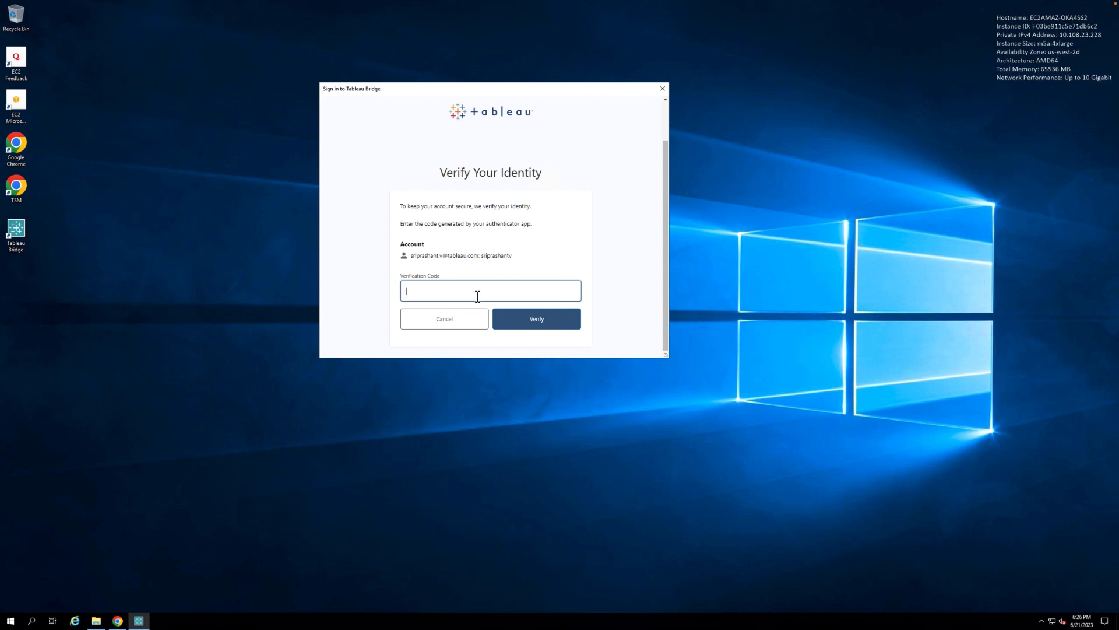
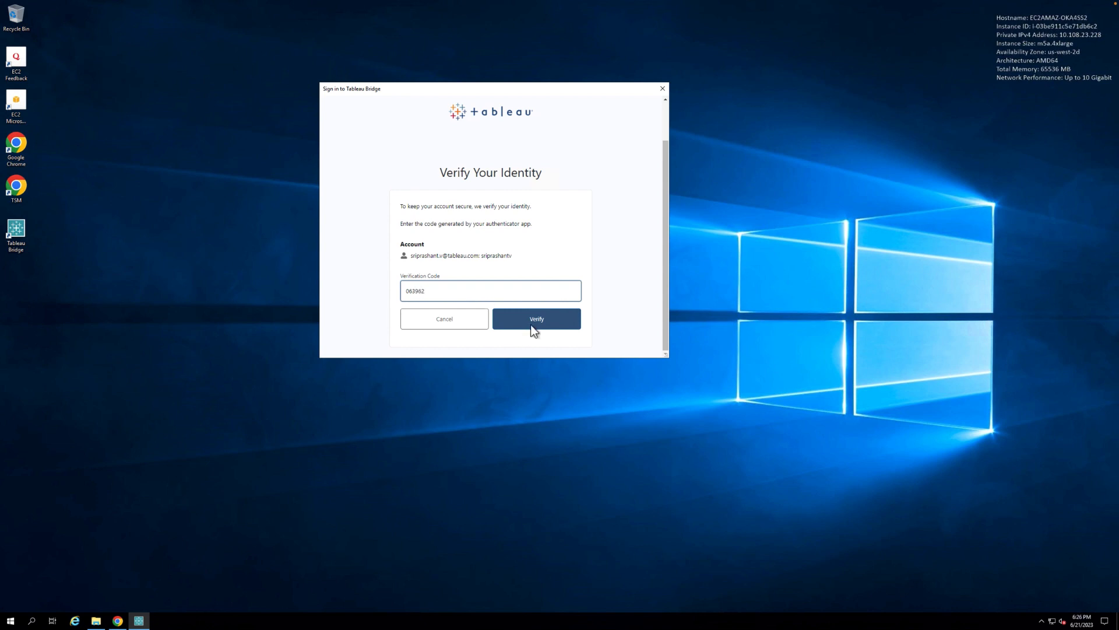
click(537, 318)
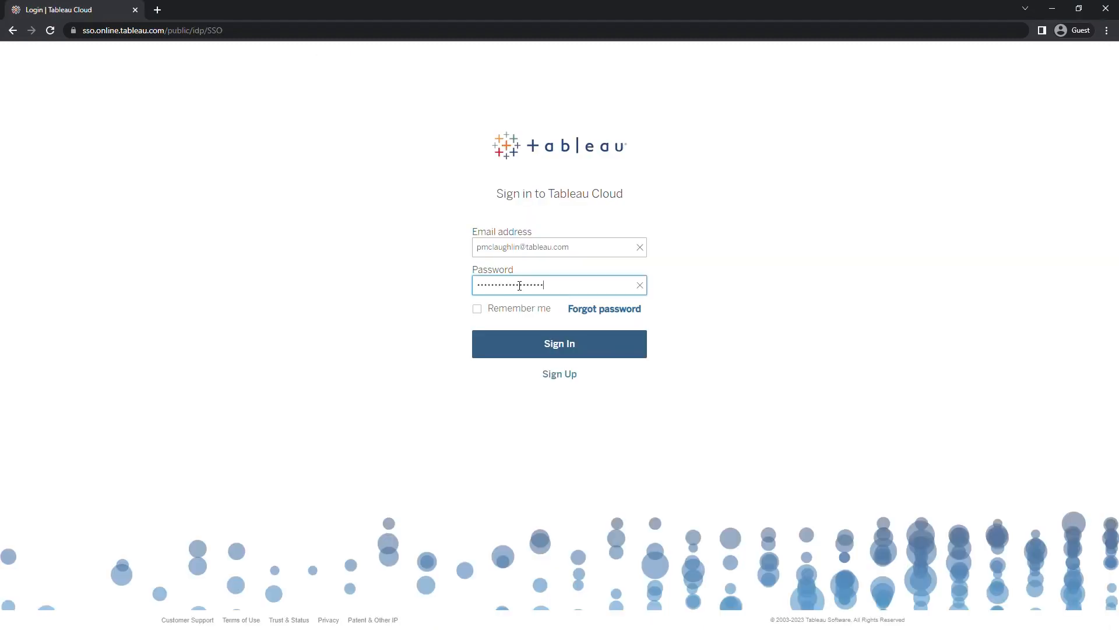
Sign in on the browser page, then go to My Account Settings from the profile avatar
click(559, 344)
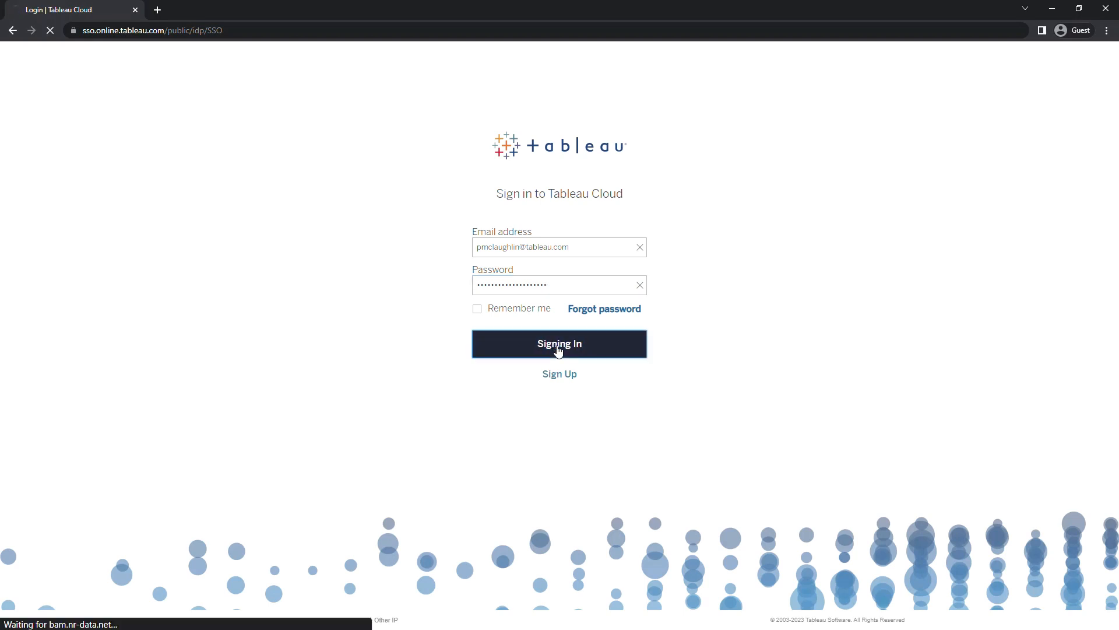
click(559, 344)
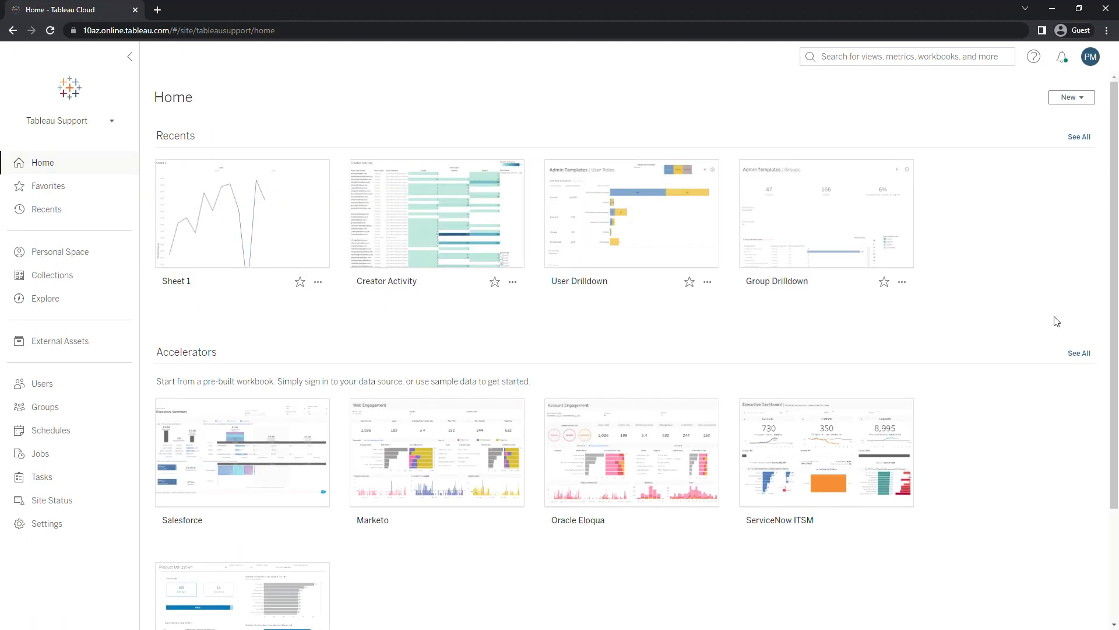
click(1090, 57)
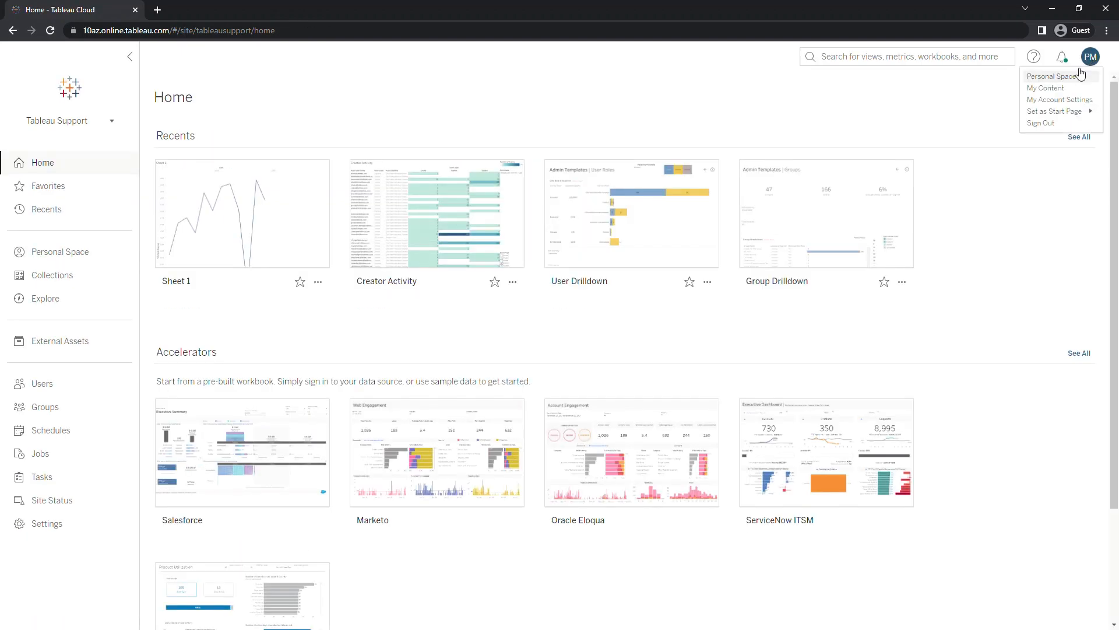
click(1059, 99)
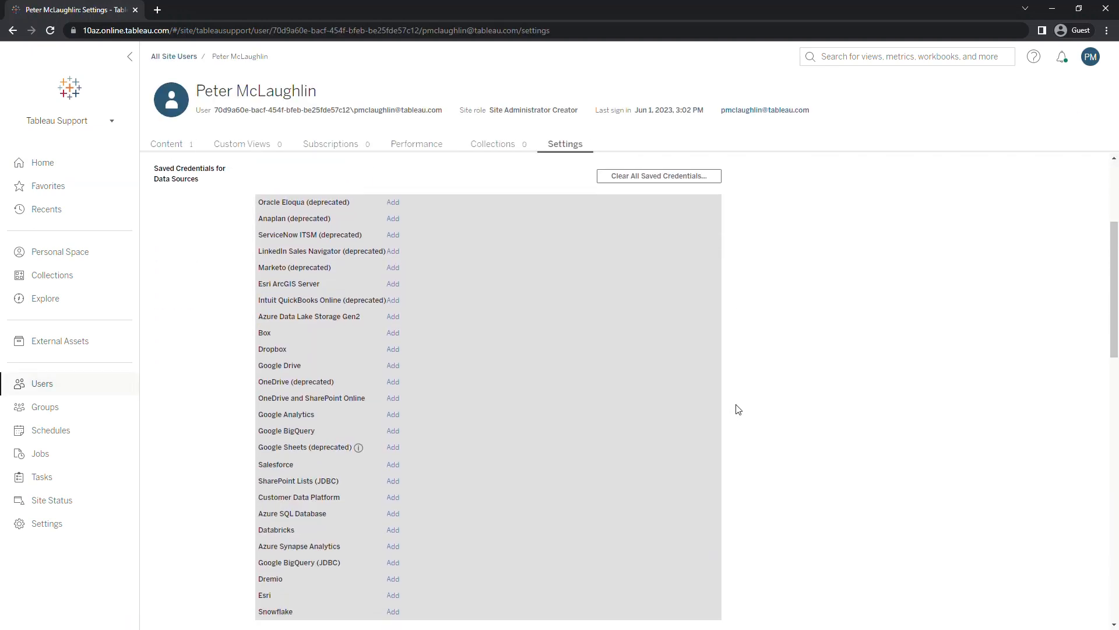
Under Personal Access Tokens, create token 'my-token' and copy its secret to the clipboard
scroll(down, 3)
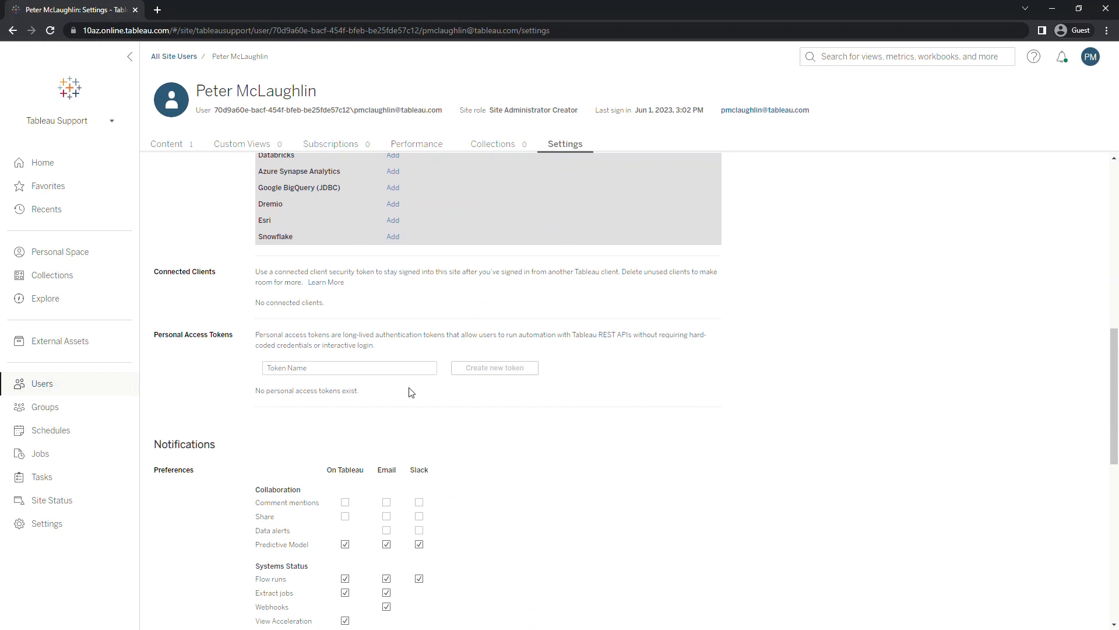
click(349, 367)
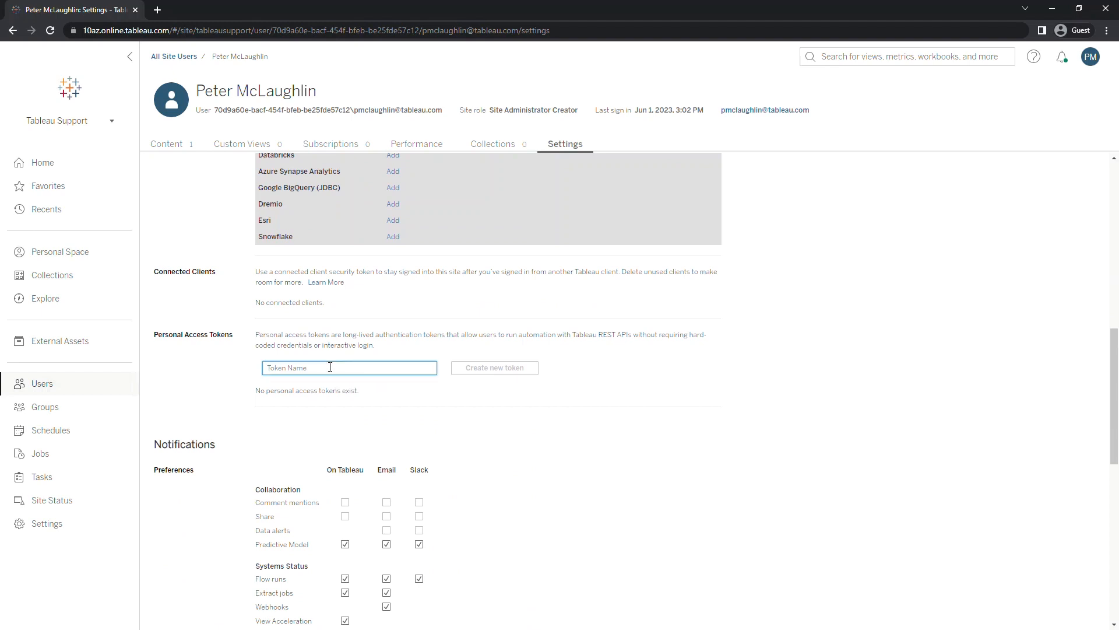
text(my-token)
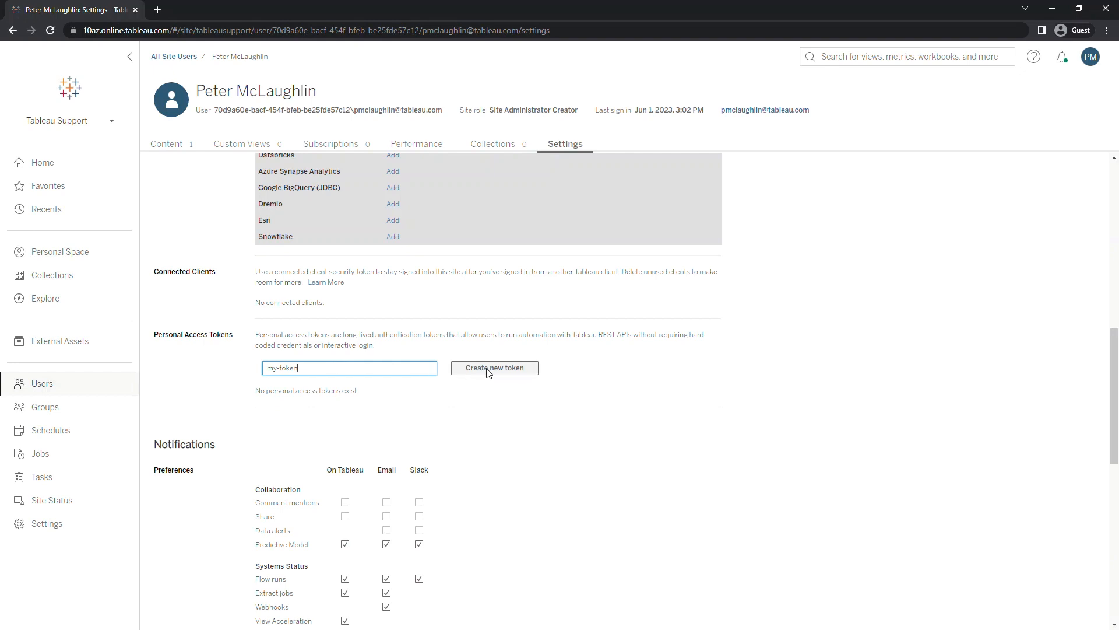
click(494, 368)
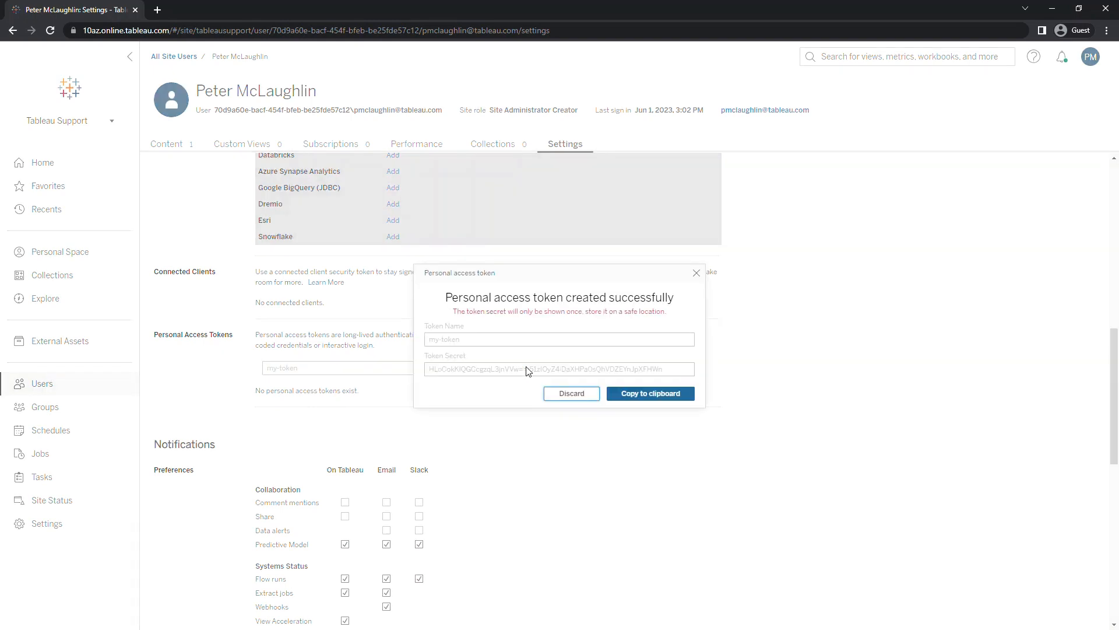
click(649, 394)
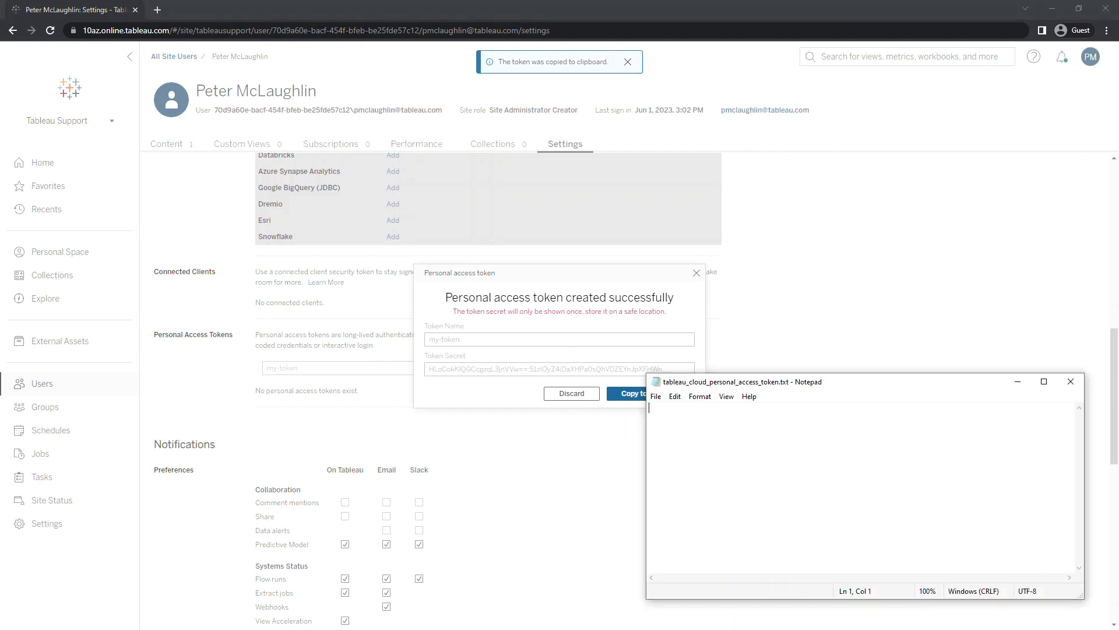
mouse_move(669, 416)
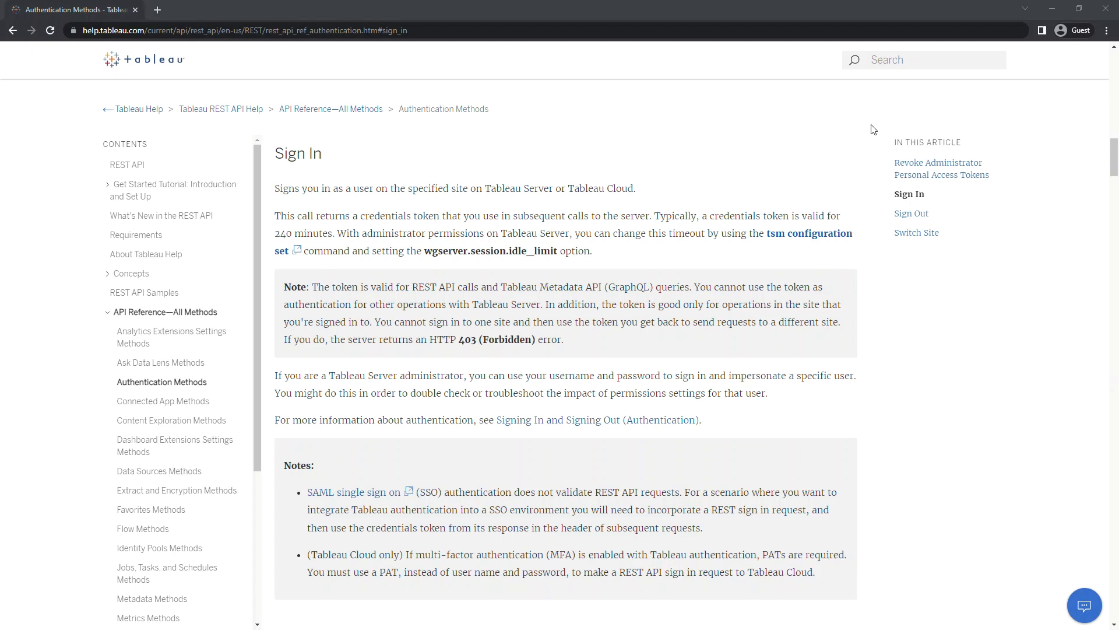
scroll(down, 3)
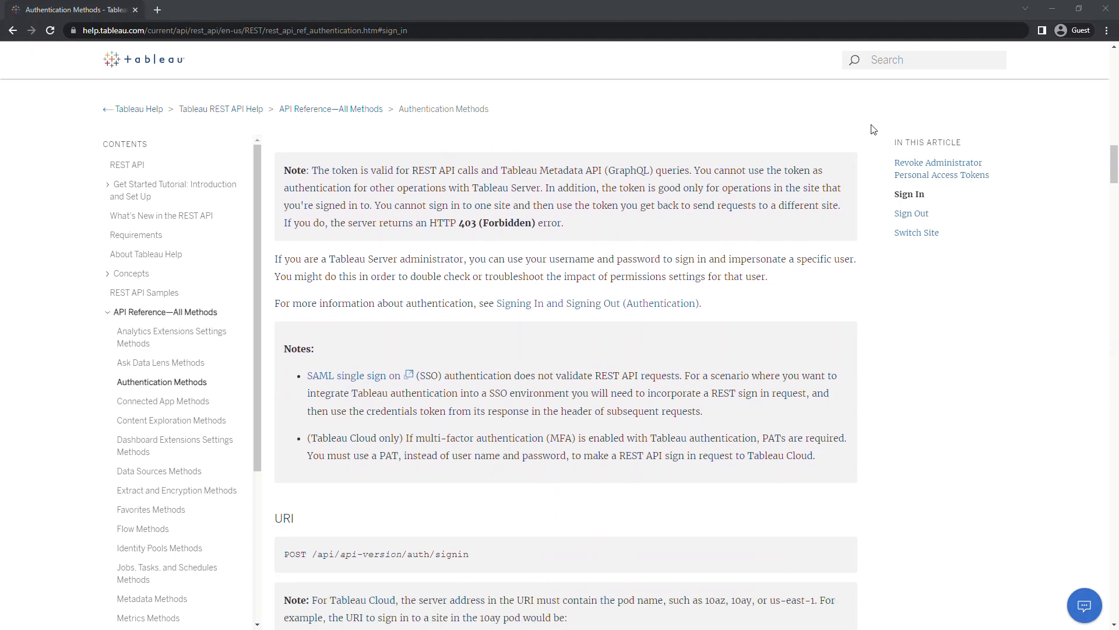
scroll(down, 3)
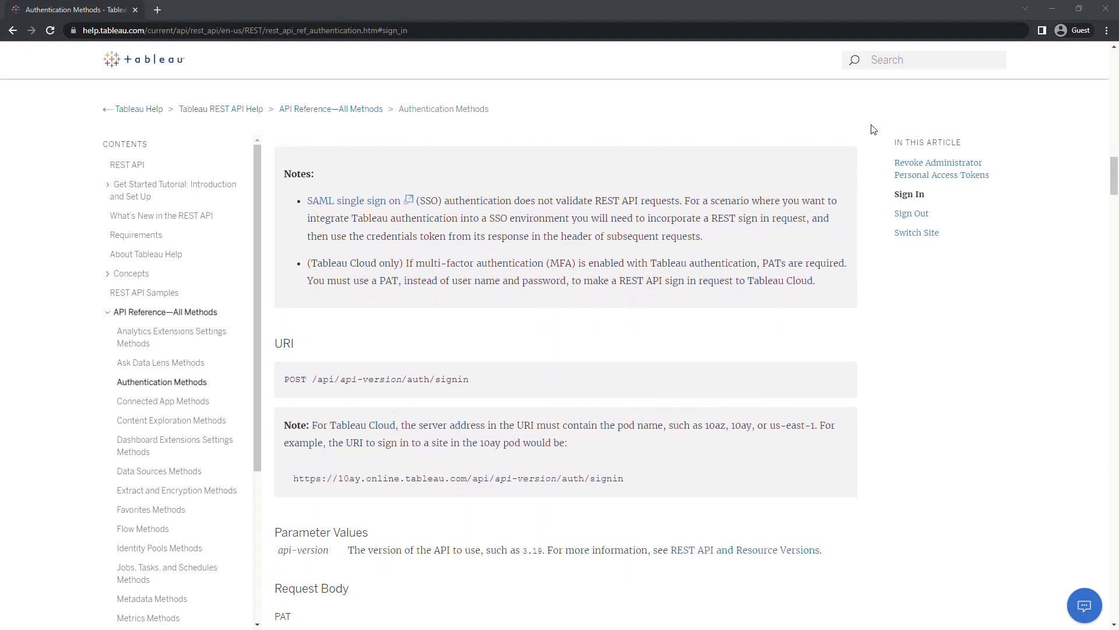
scroll(down, 3)
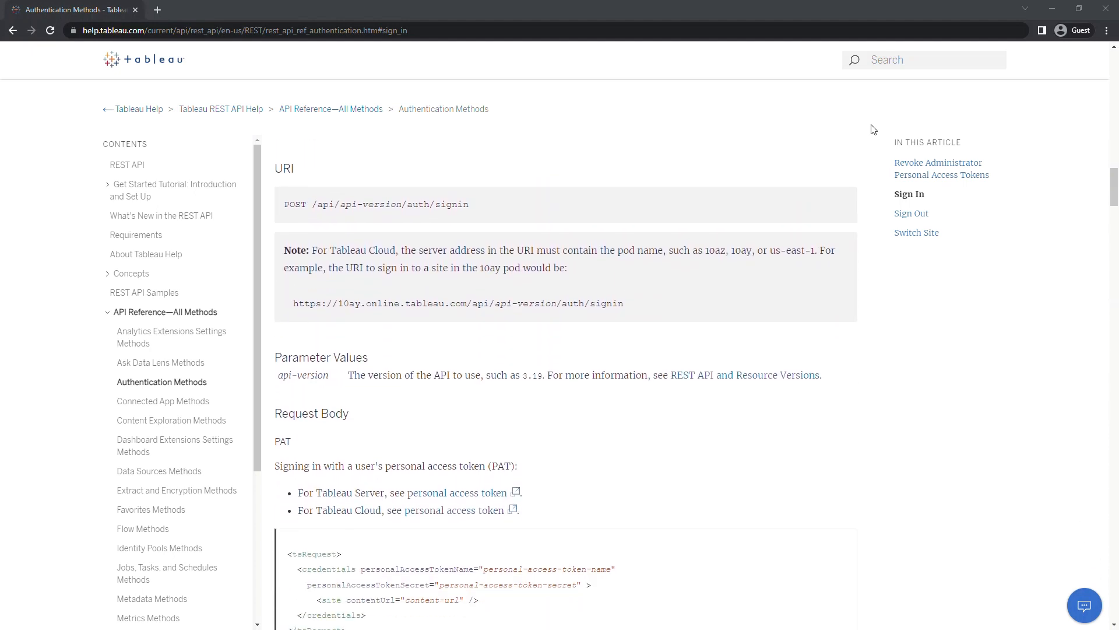
scroll(down, 3)
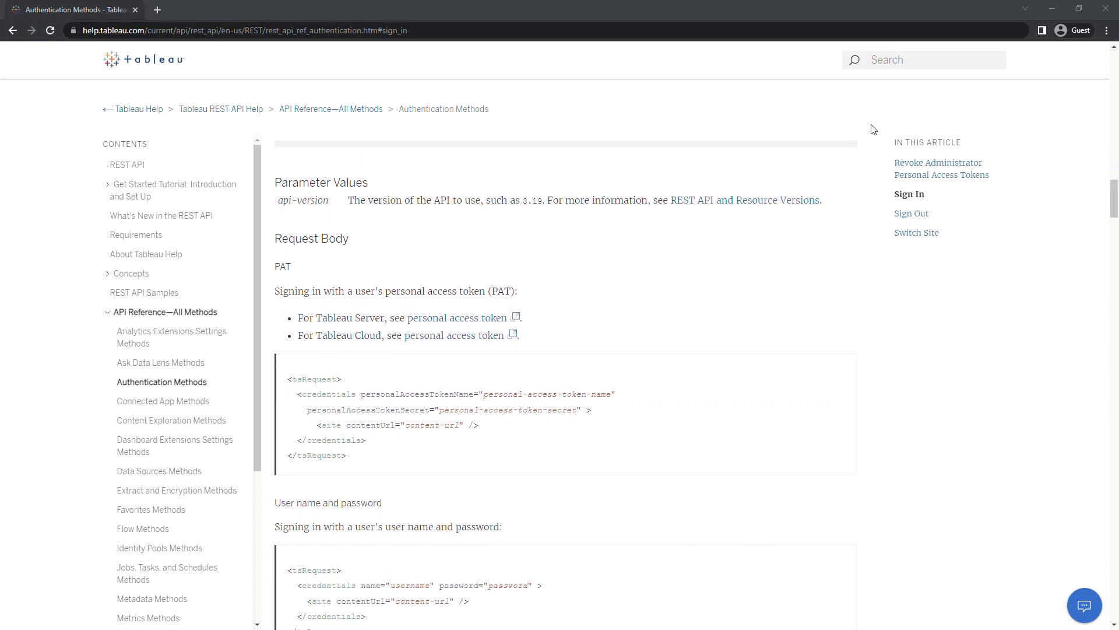
click(908, 194)
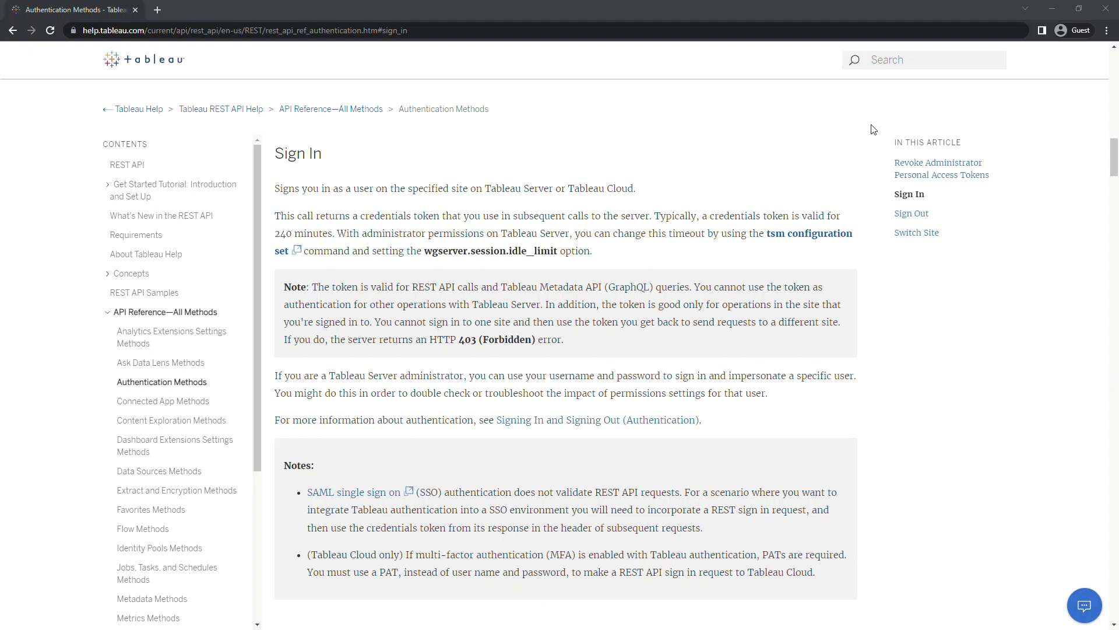
scroll(down, 3)
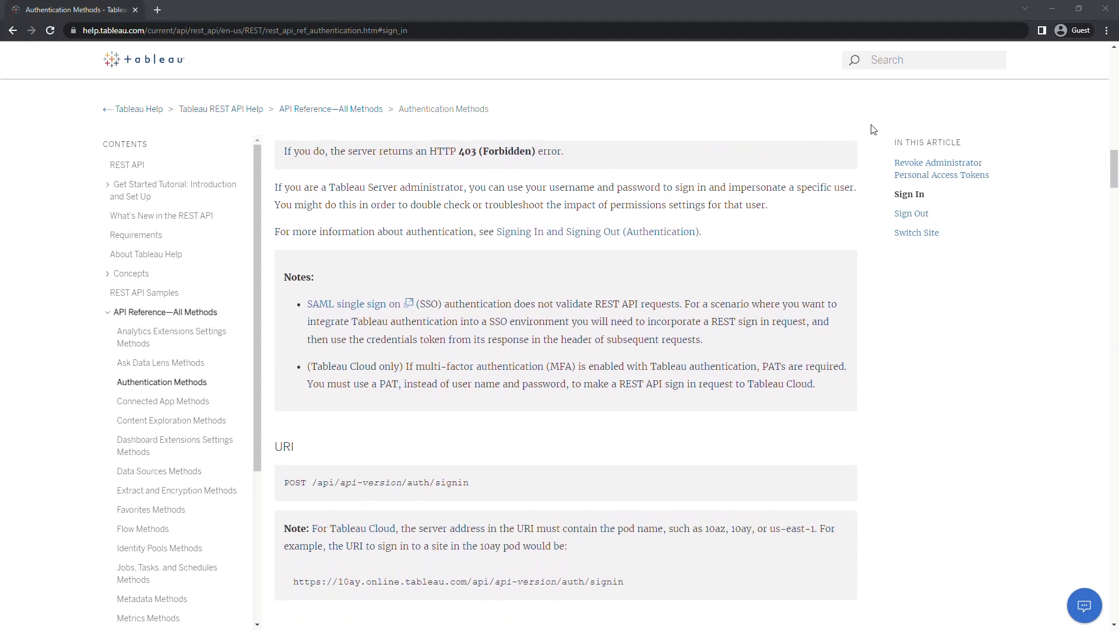
scroll(down, 3)
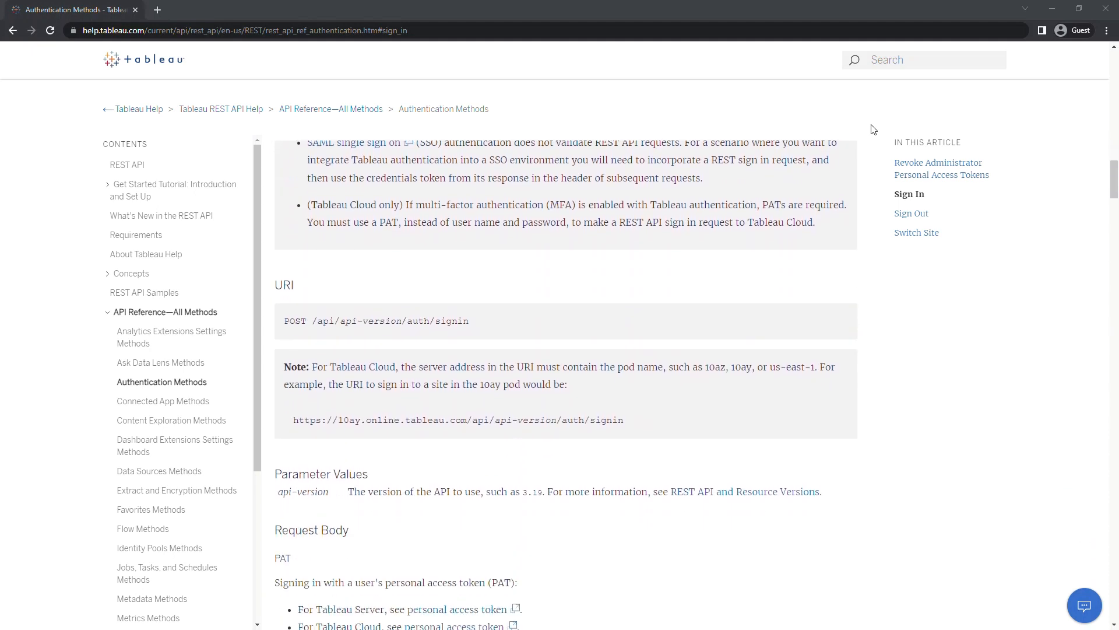
scroll(down, 3)
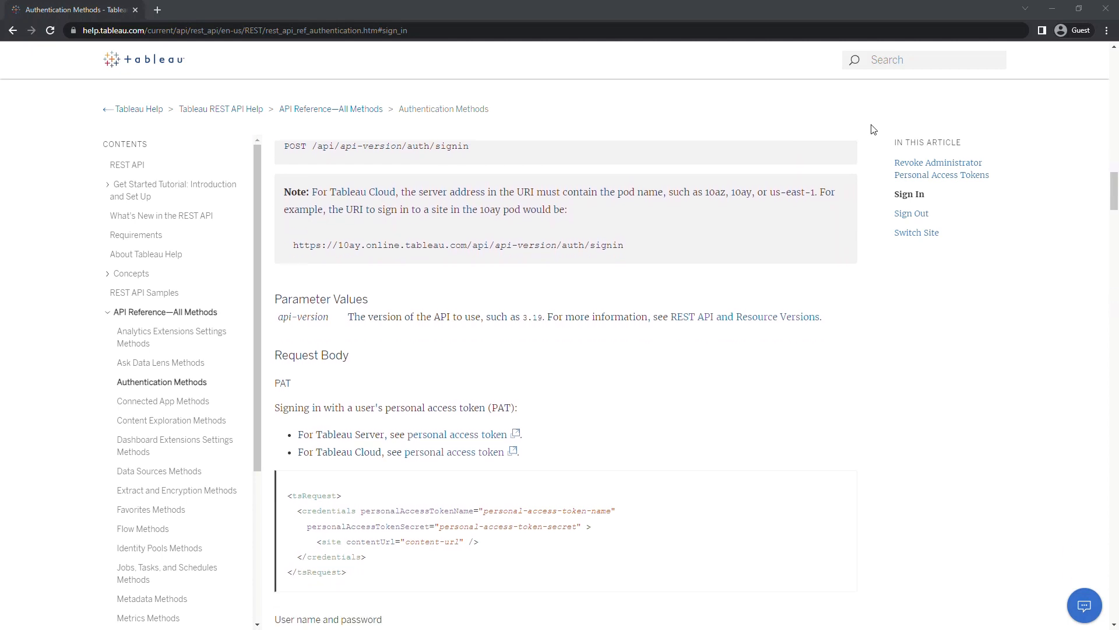
scroll(down, 3)
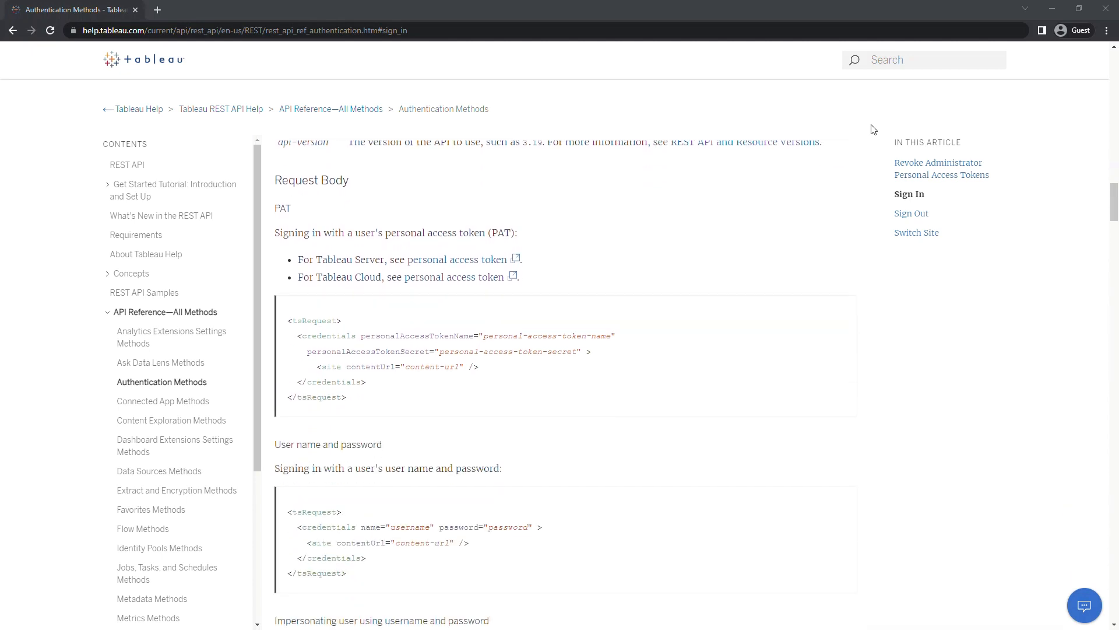